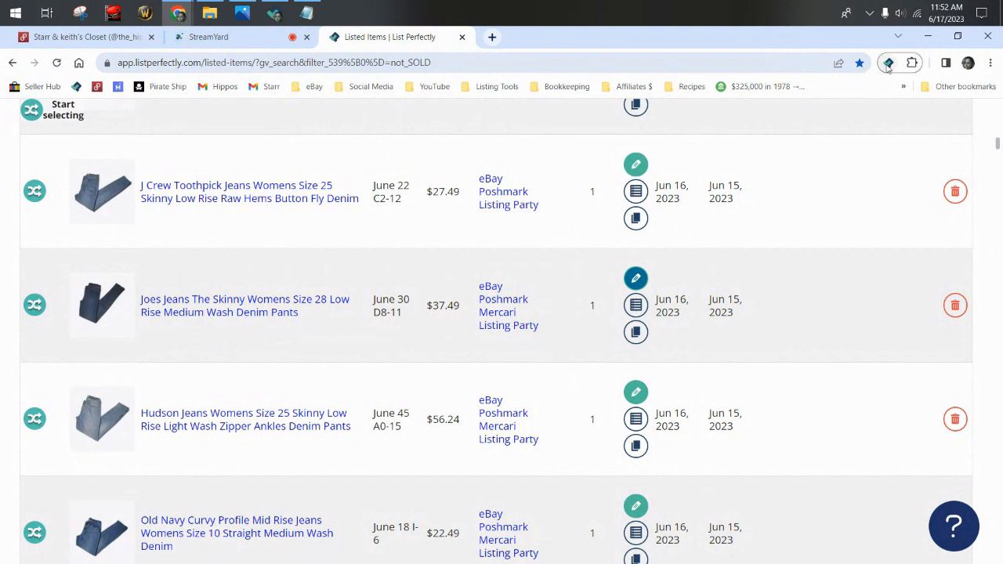
# - Open the List Perfectly extension and dismiss the sales detection popup to reach the main menu
pyautogui.click(888, 62)
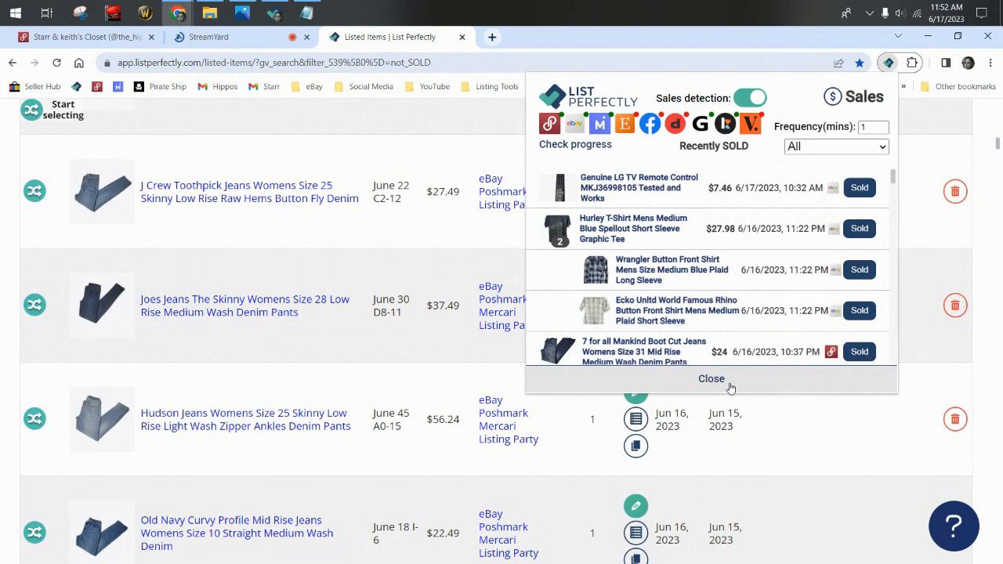
pyautogui.click(710, 378)
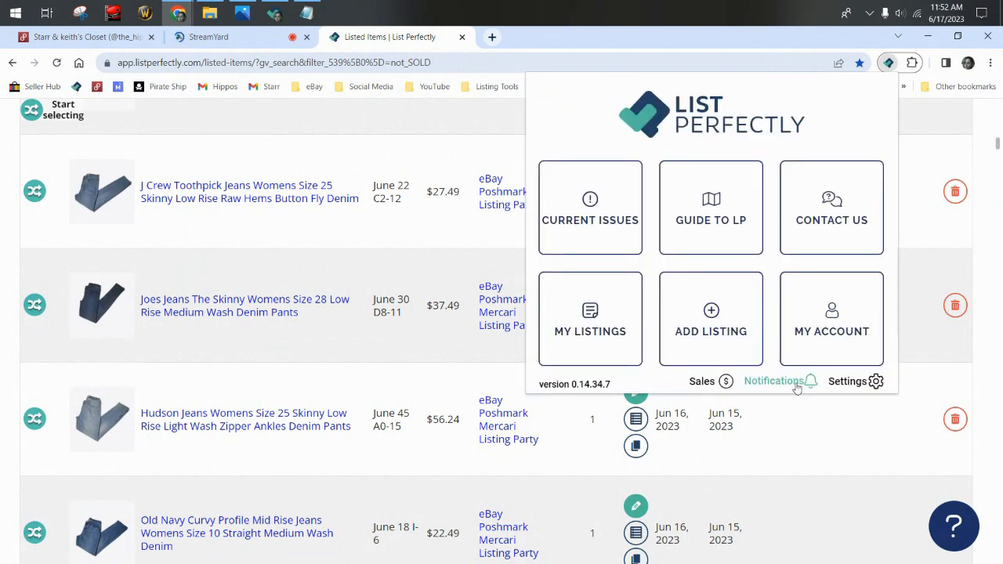
# - Open the extension's Settings panel on the General options
pyautogui.click(847, 381)
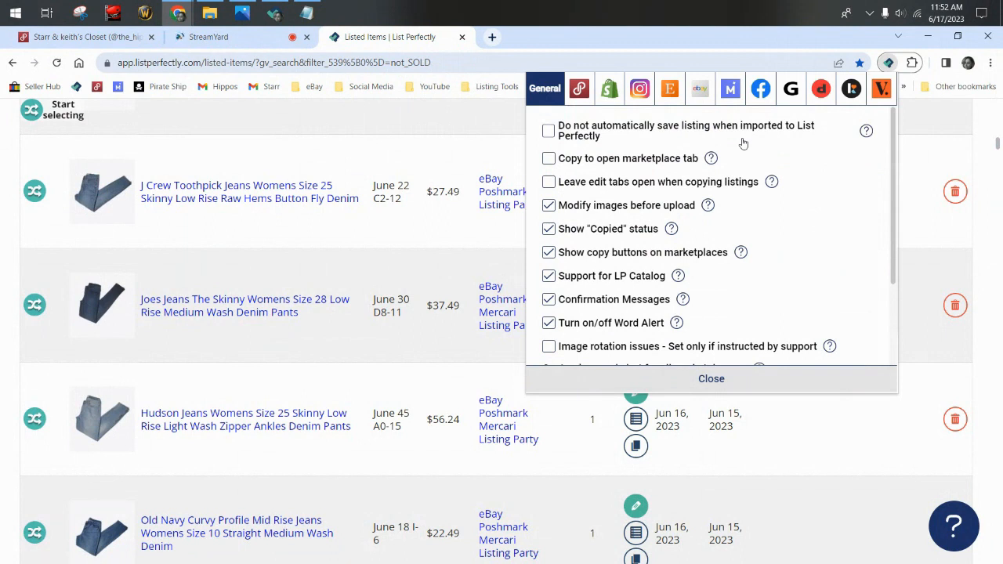
pyautogui.moveTo(611, 94)
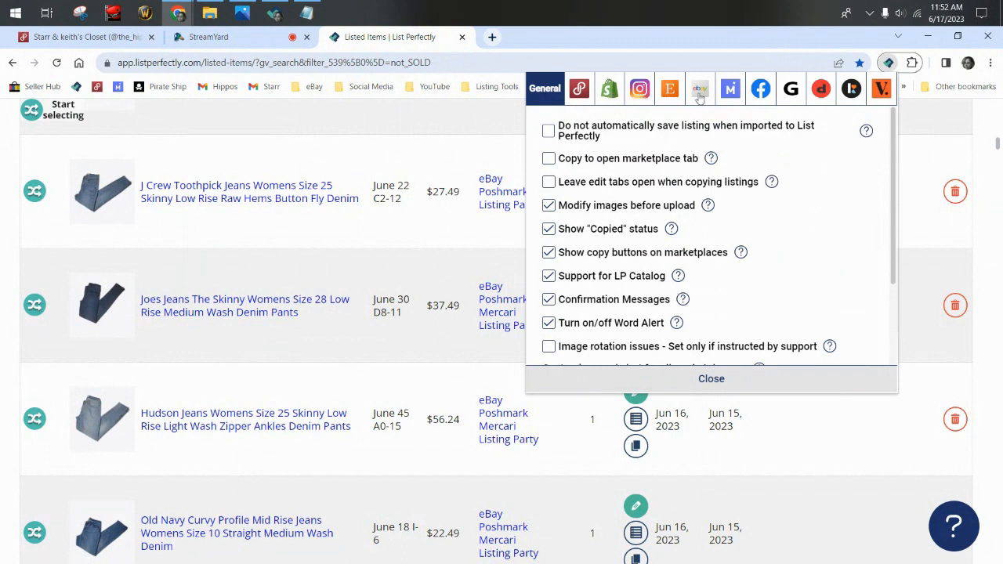
# - Browse the Poshmark, Etsy and Mercari settings tabs, ending on Mercari
pyautogui.click(579, 88)
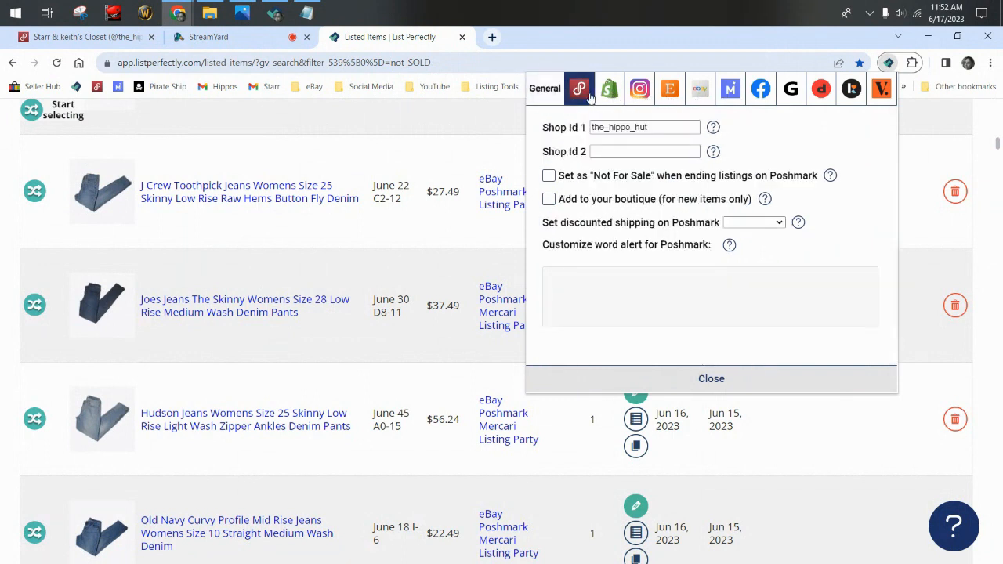
pyautogui.moveTo(634, 235)
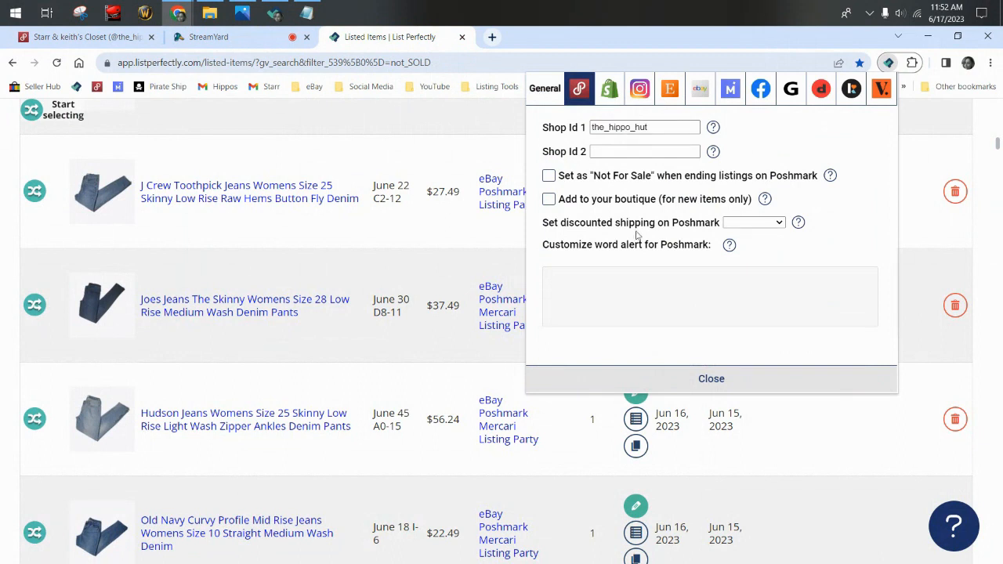
pyautogui.moveTo(603, 194)
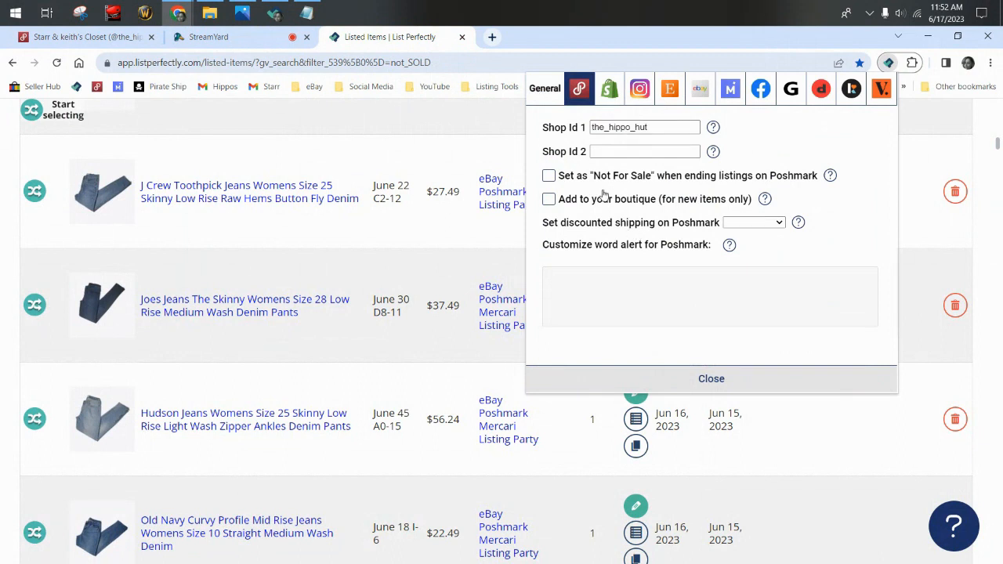
pyautogui.moveTo(572, 134)
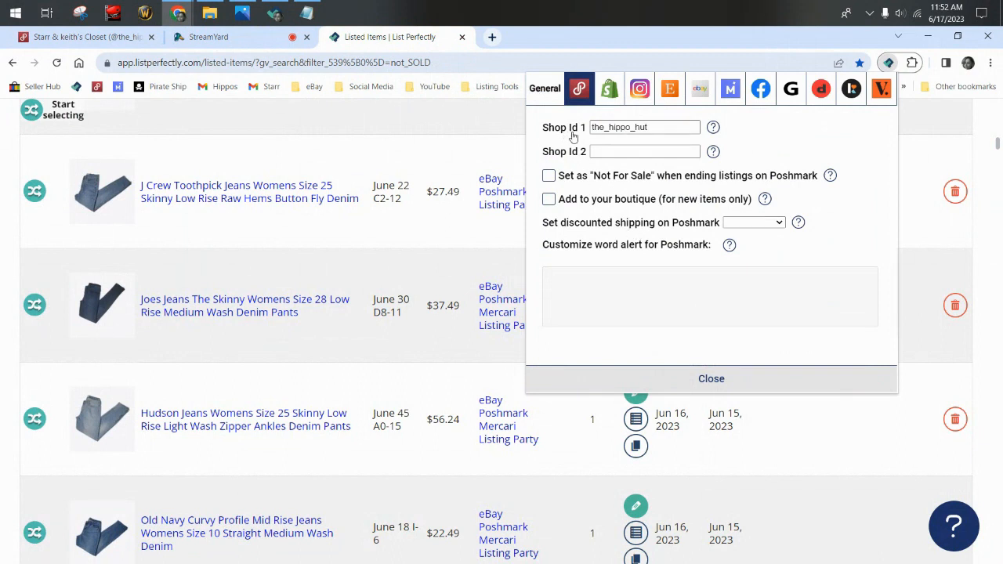
pyautogui.moveTo(600, 138)
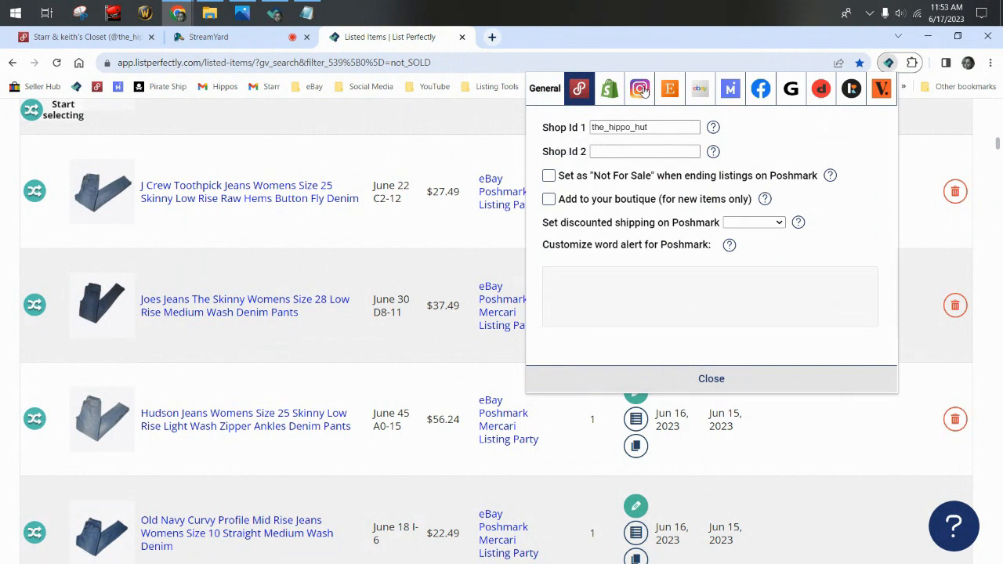
pyautogui.click(668, 88)
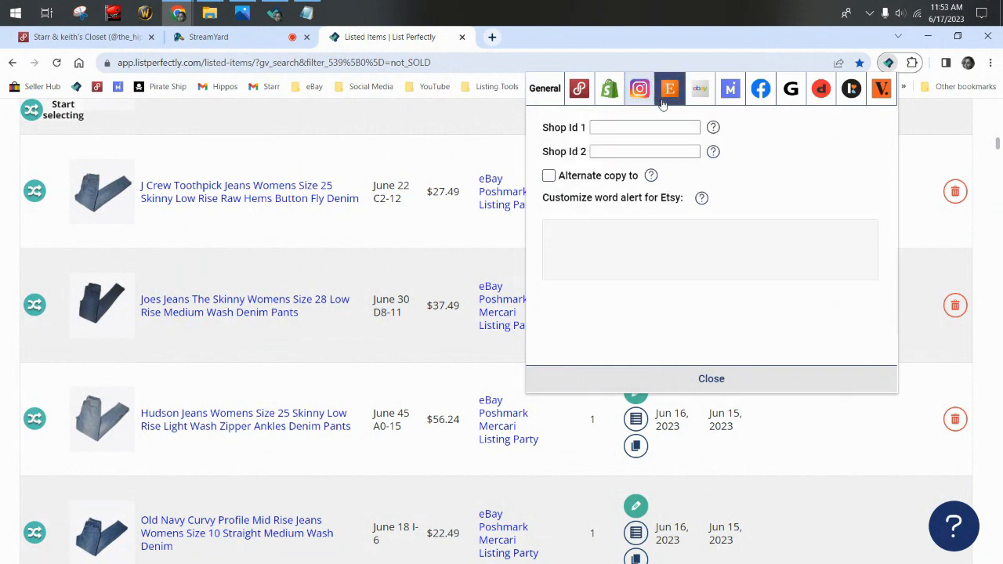
pyautogui.click(728, 88)
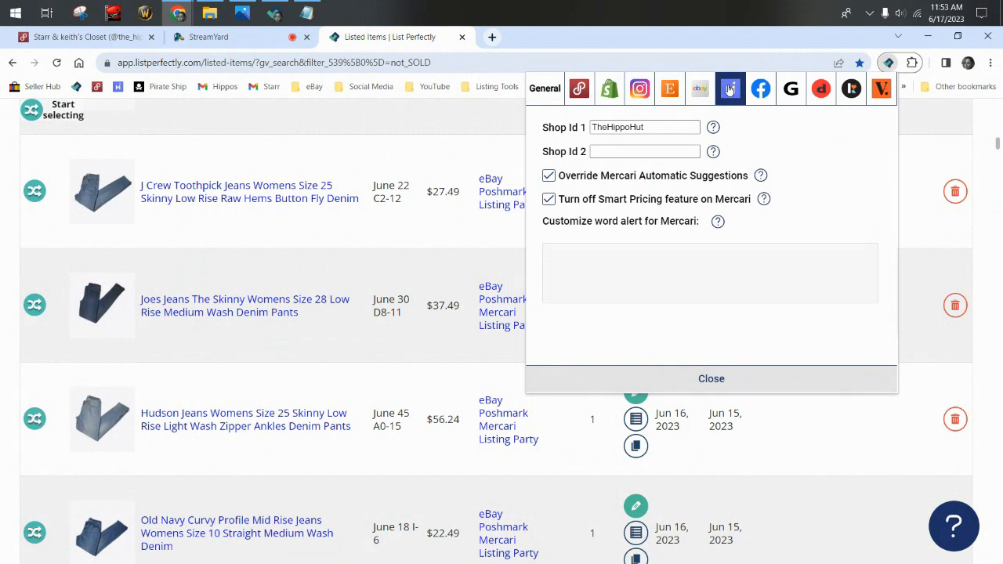
pyautogui.moveTo(578, 88)
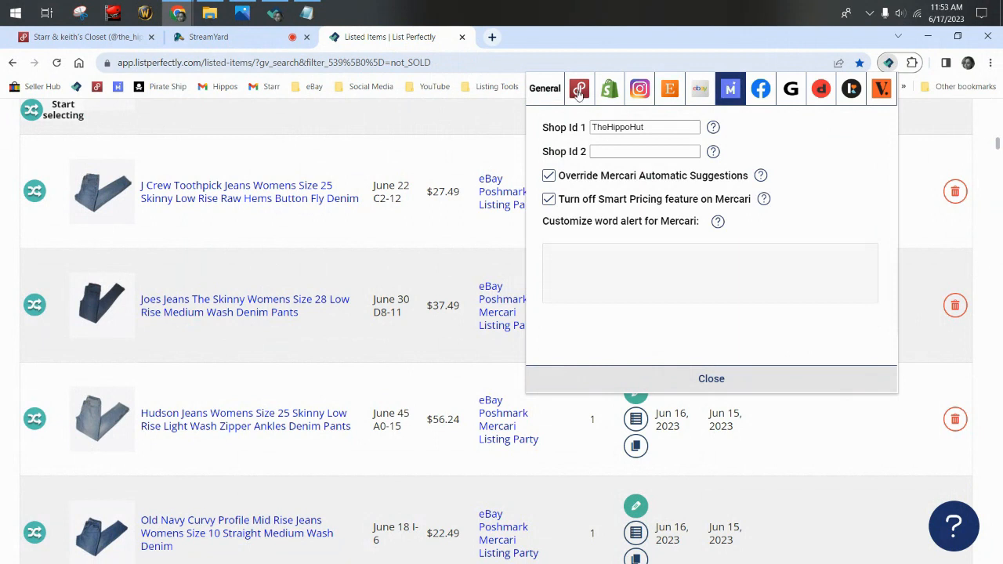
# - Switch back to the Poshmark settings tab showing the Not For Sale option
pyautogui.click(579, 89)
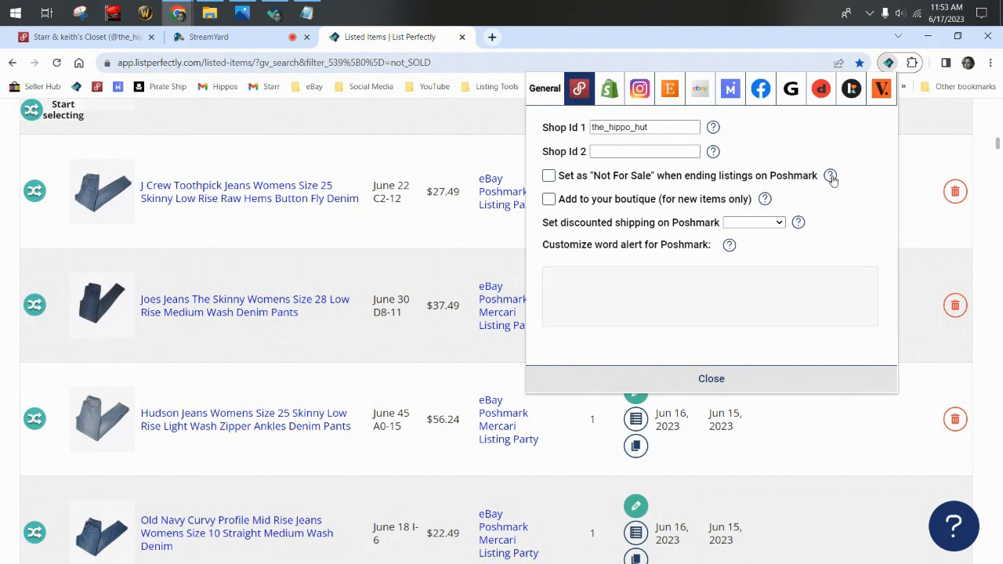
pyautogui.moveTo(593, 173)
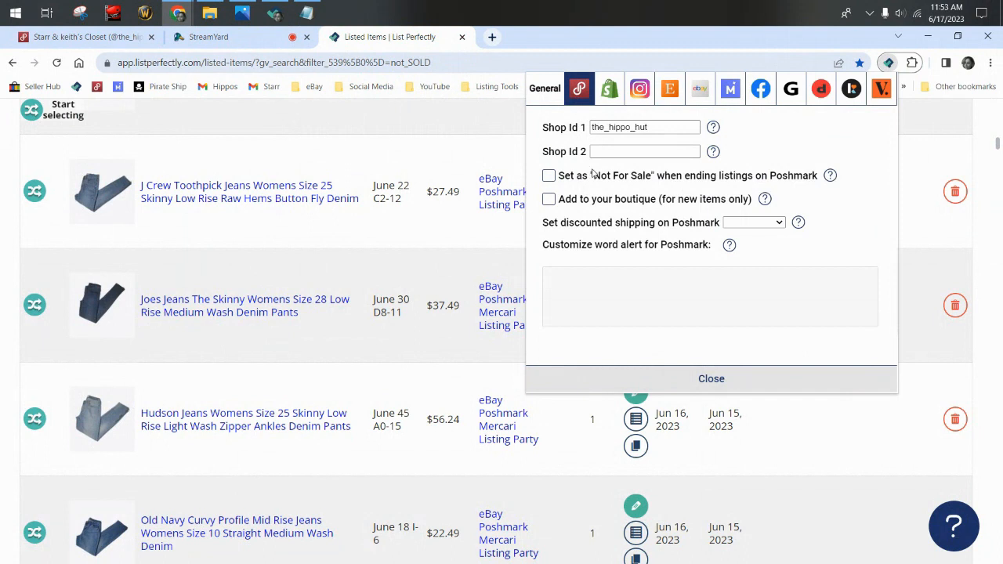
pyautogui.moveTo(604, 187)
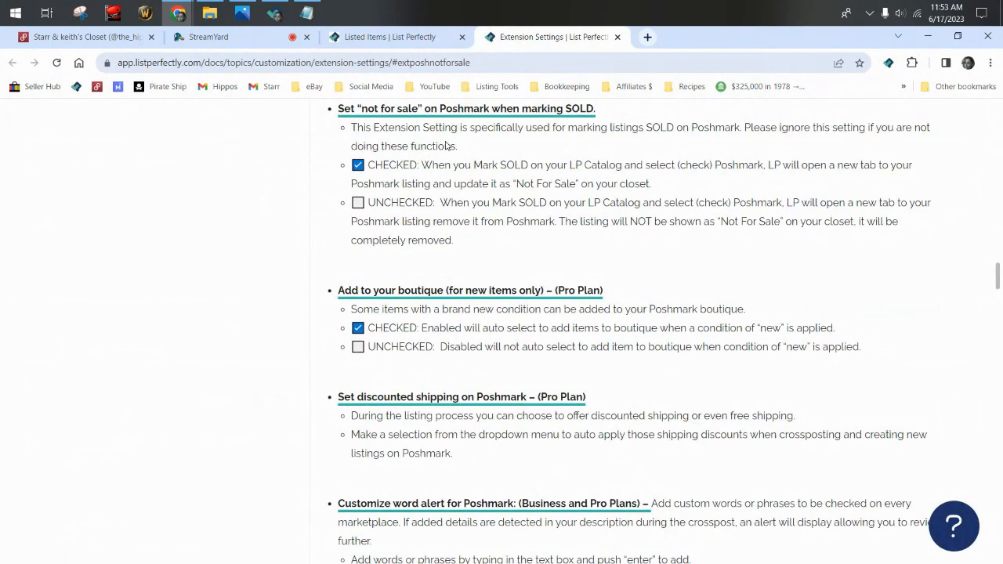
pyautogui.moveTo(588, 134)
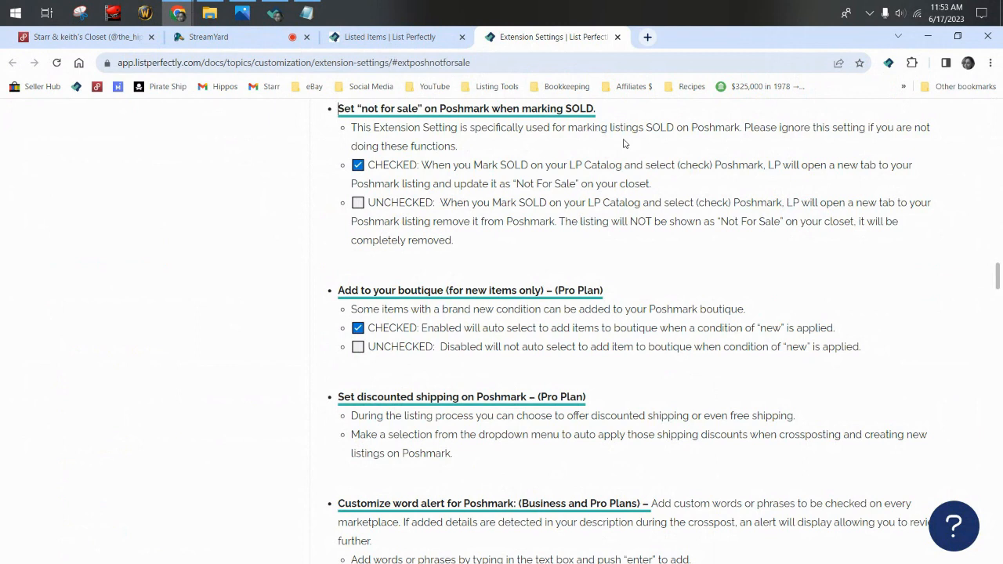
pyautogui.moveTo(473, 142)
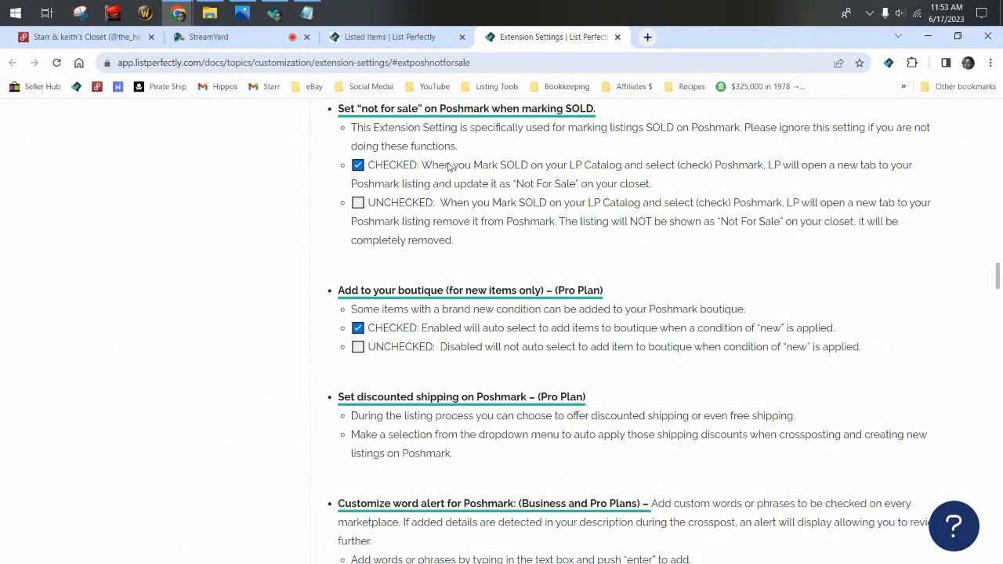
pyautogui.moveTo(659, 188)
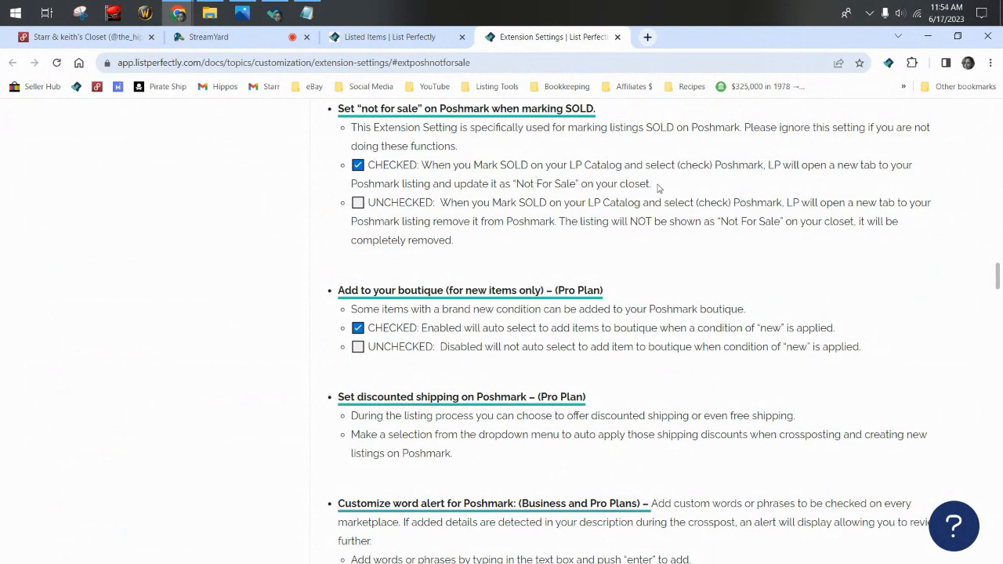
pyautogui.moveTo(681, 187)
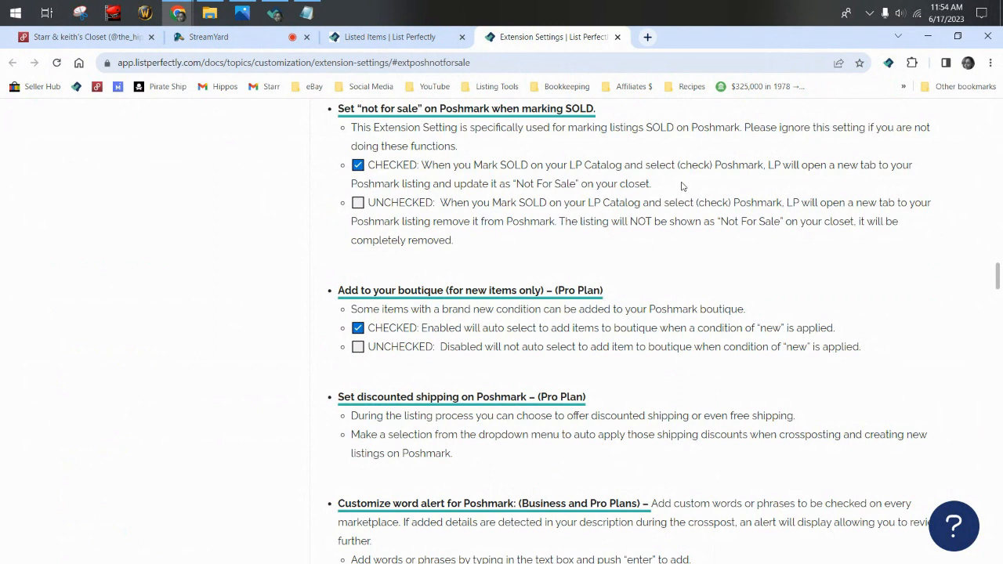
pyautogui.moveTo(322, 194)
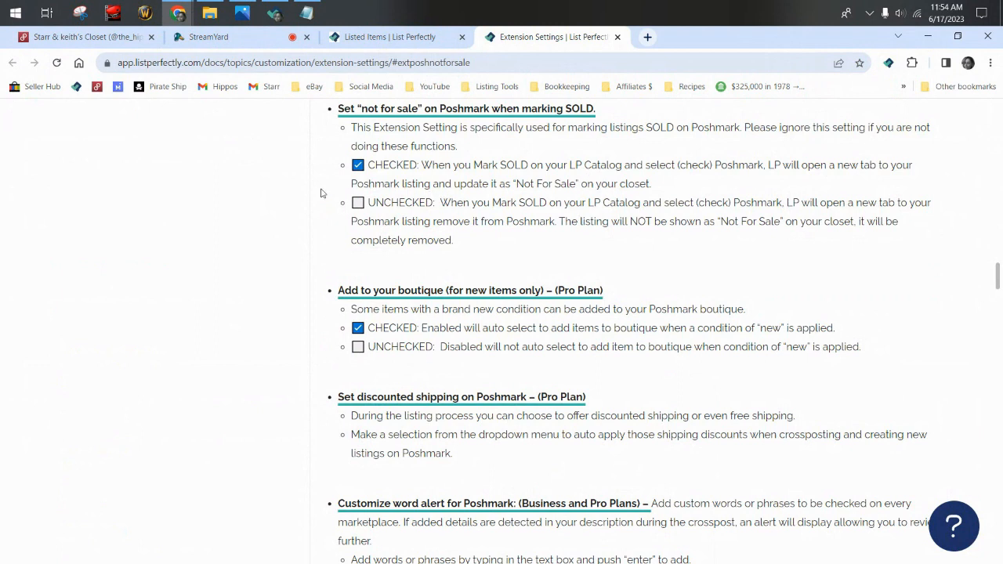
pyautogui.moveTo(362, 200)
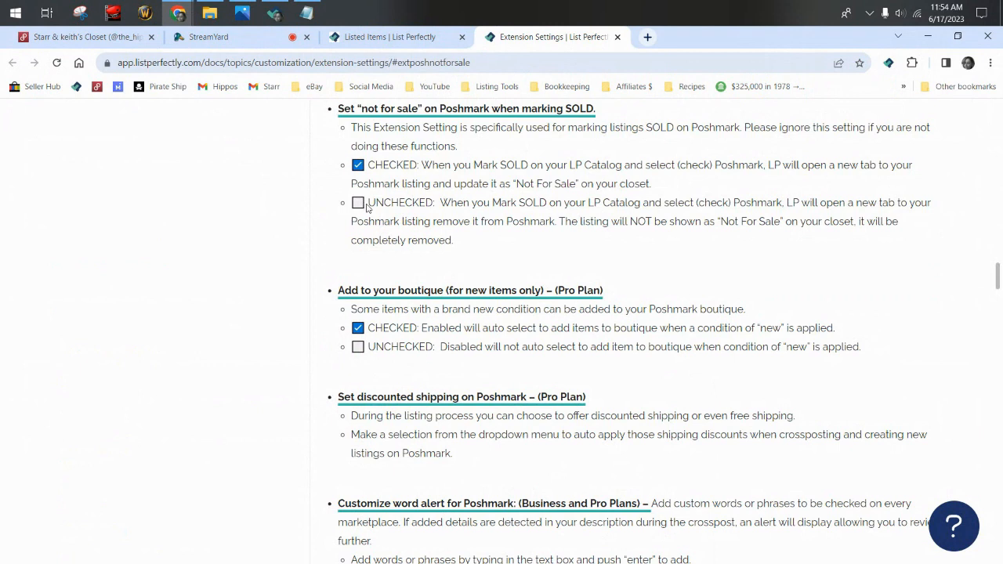
# - Read the Not For Sale help article, then reopen the List Perfectly extension
pyautogui.click(887, 62)
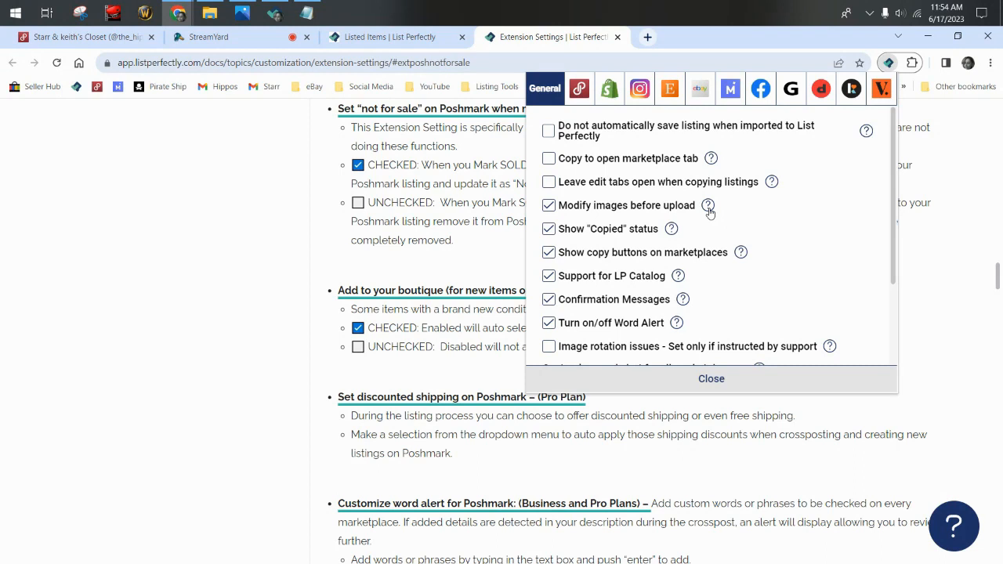
pyautogui.moveTo(696, 170)
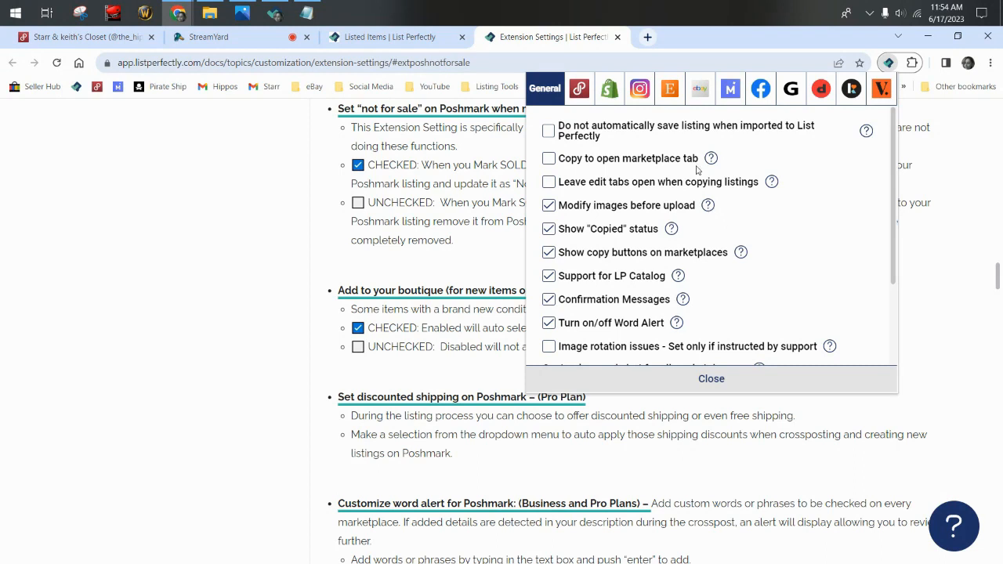
# - Scroll the General settings down to the all-marketplace word alert and Sales import
pyautogui.scroll(-3)
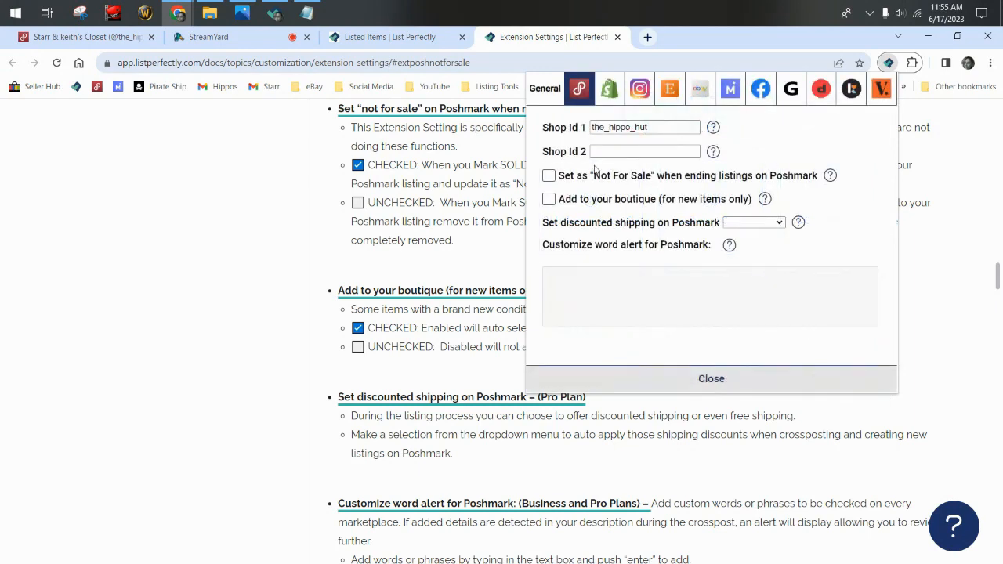
pyautogui.click(545, 88)
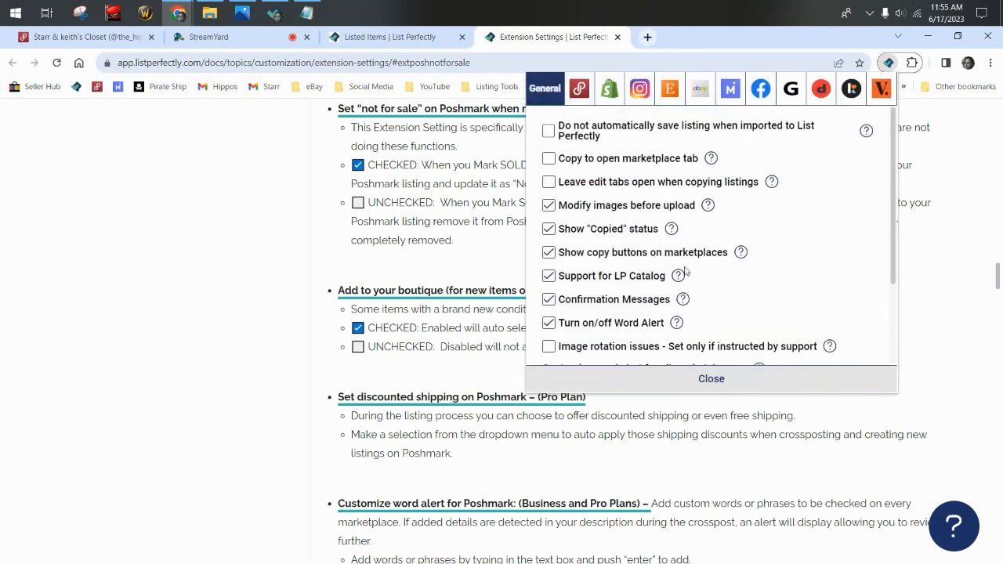
pyautogui.scroll(-3)
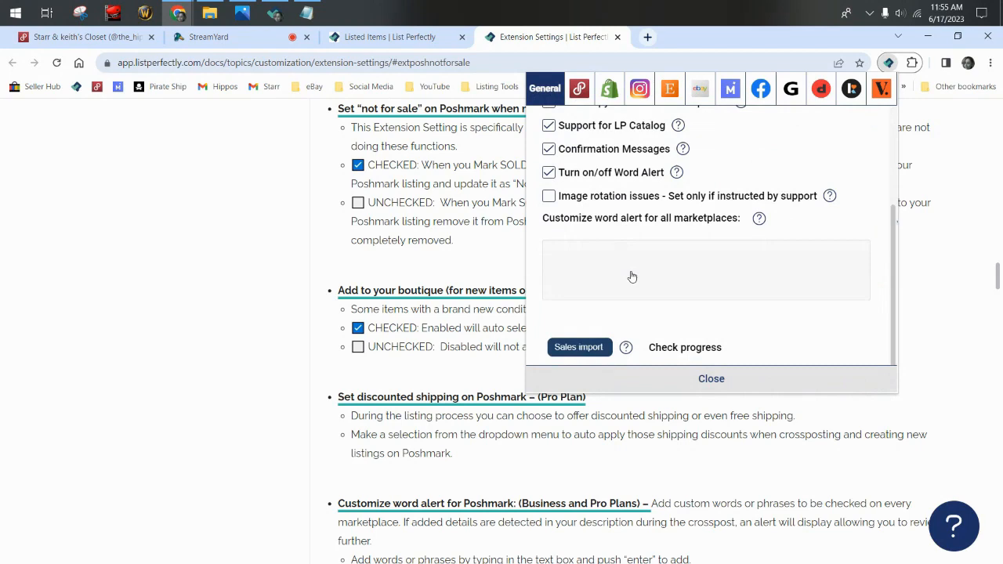